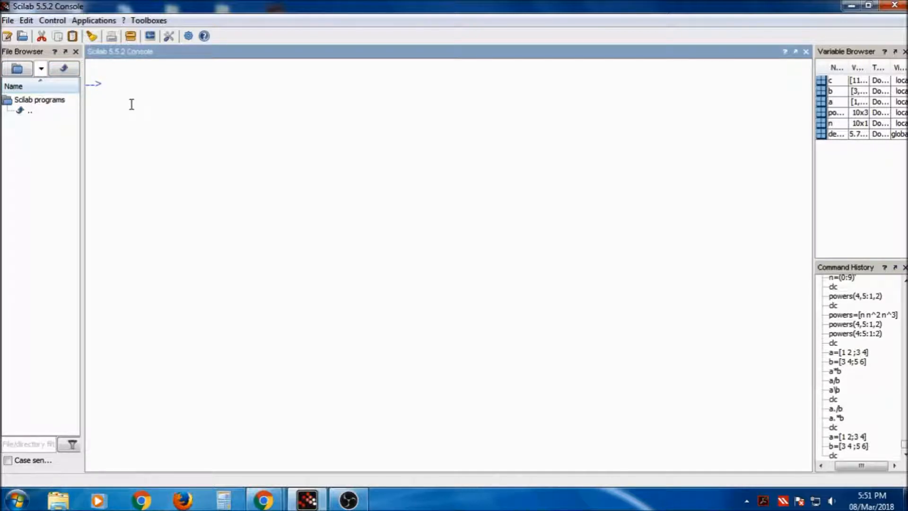
mouse_move(126, 93)
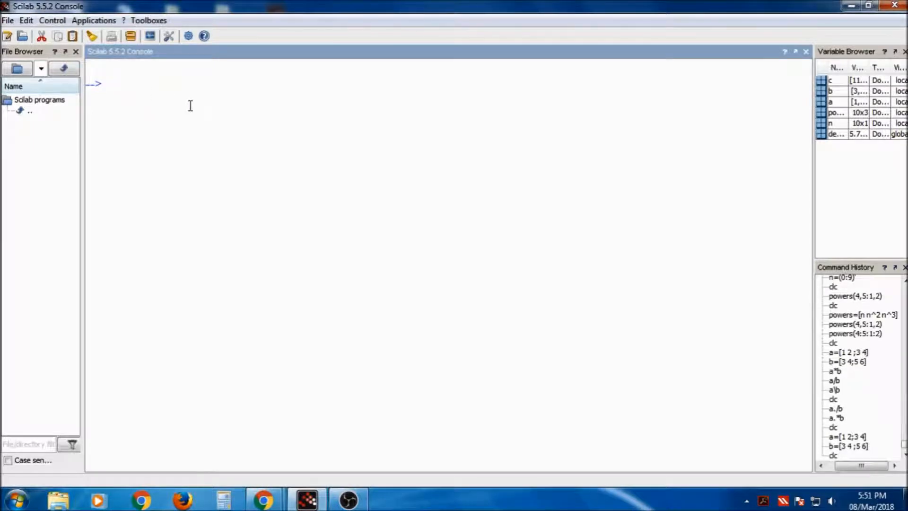
- Enter a=[1 2;3 4], b=[3 4;5 6] and c=a*b, yielding c = [13 16;29 36]
text(a=[)
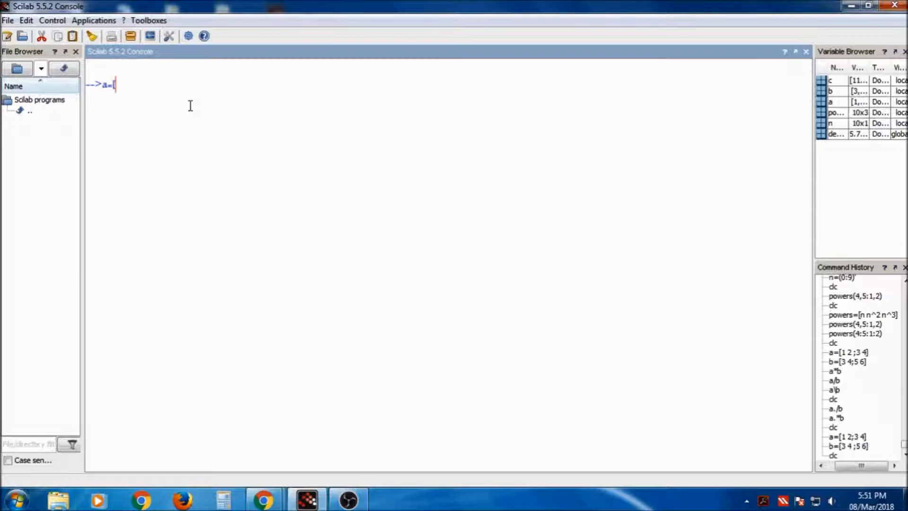
text(1 2;3 4)
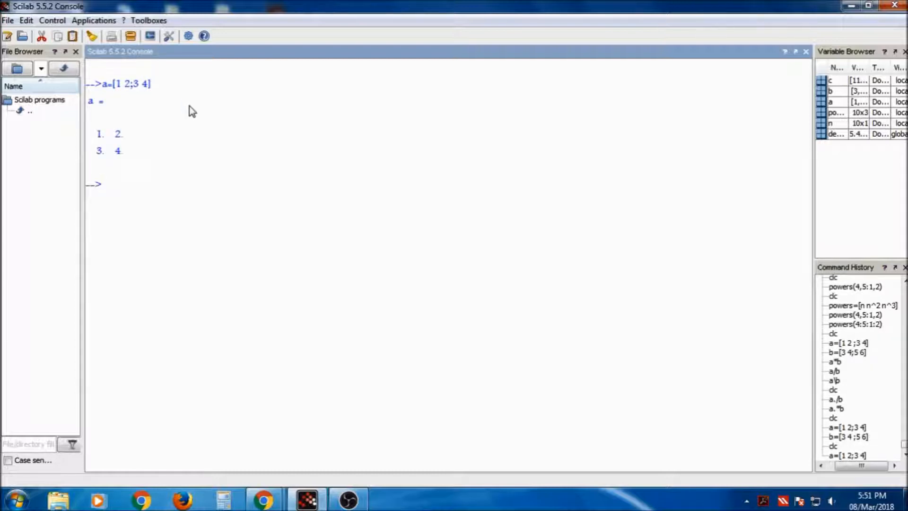
text(b=[3)
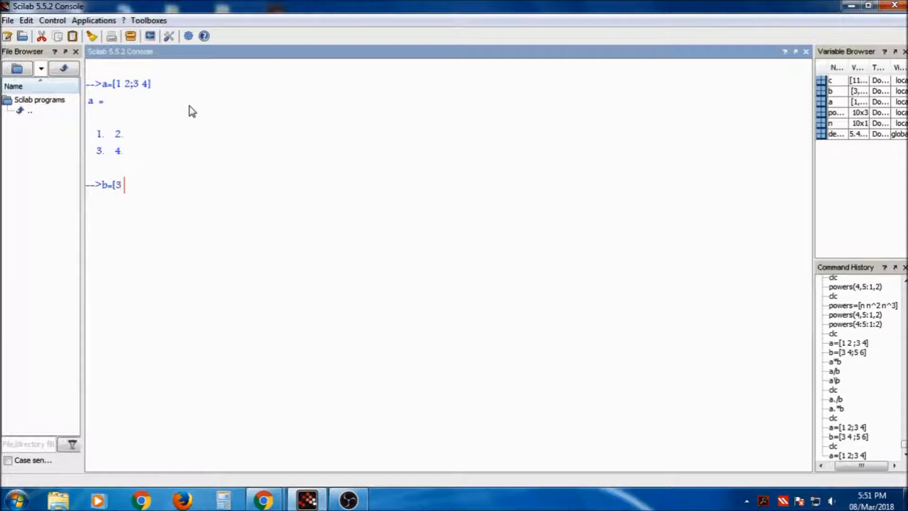
key(Enter)
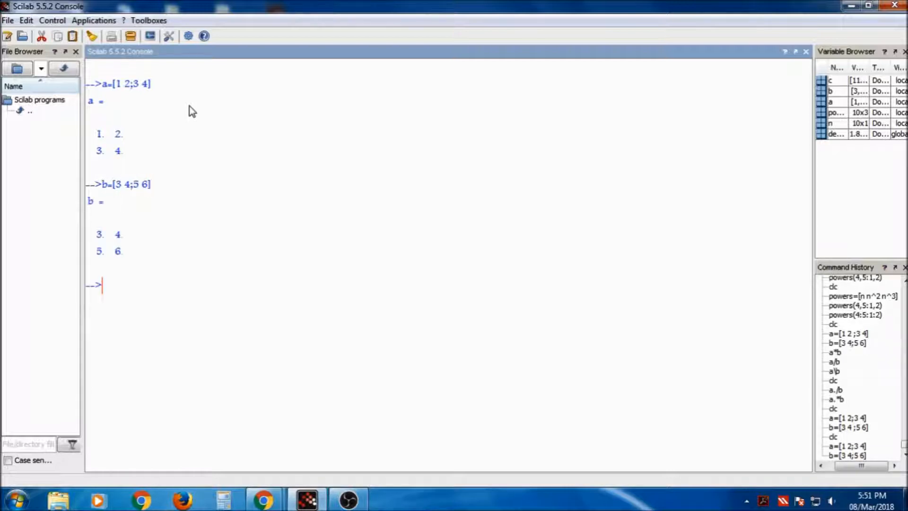
text(c=)
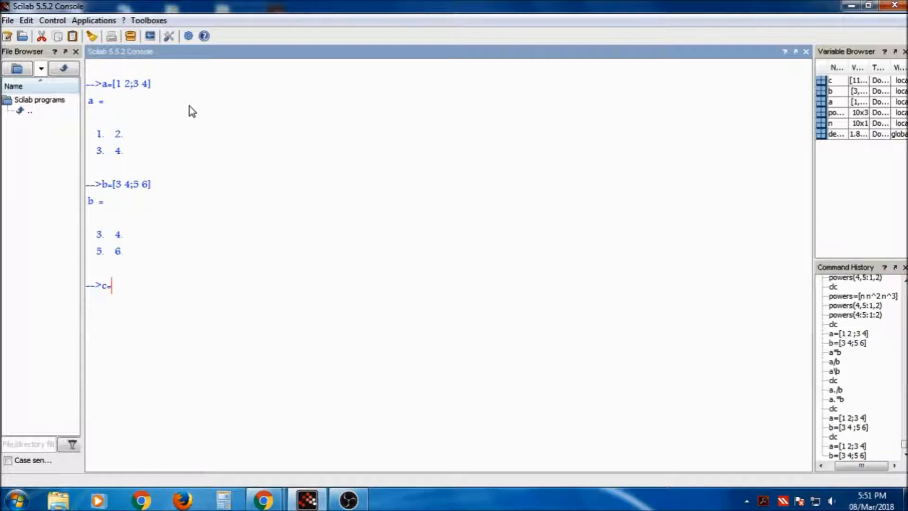
text(a*b)
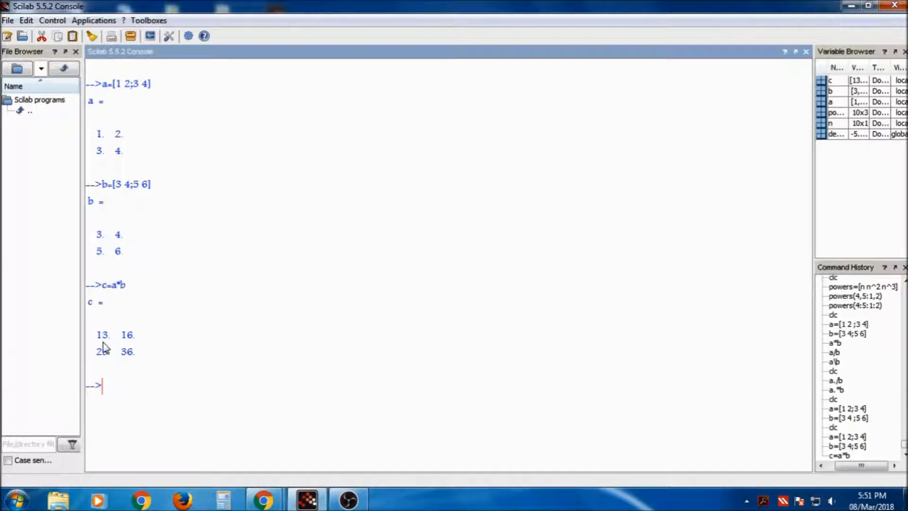
drag(95, 335, 137, 357)
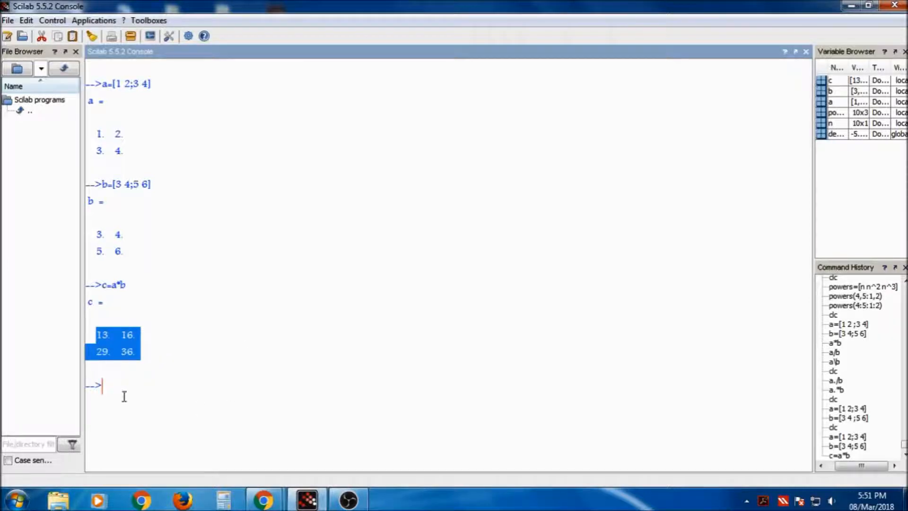
click(161, 271)
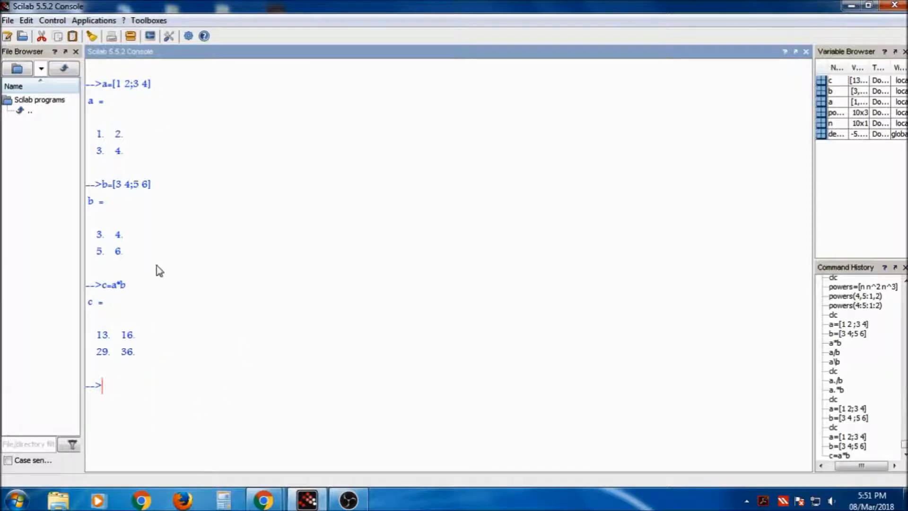
mouse_move(76, 225)
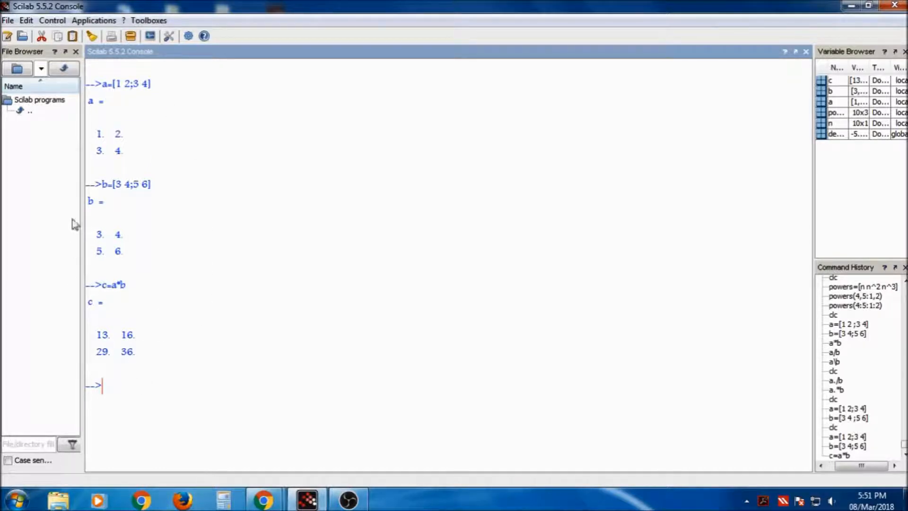
mouse_move(143, 365)
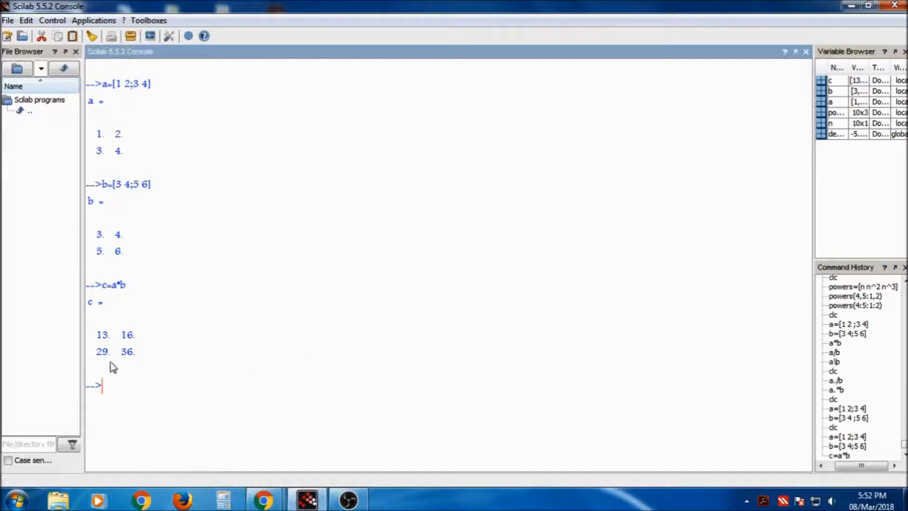
mouse_move(176, 168)
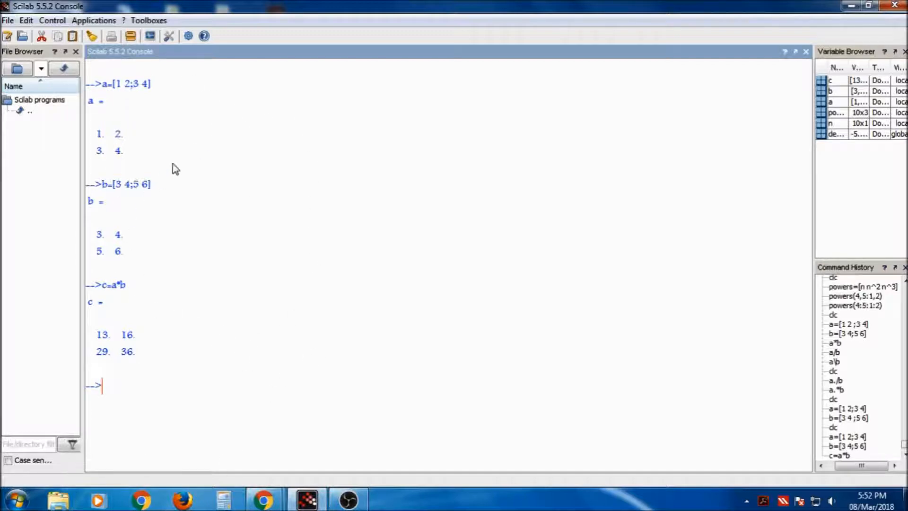
mouse_move(232, 270)
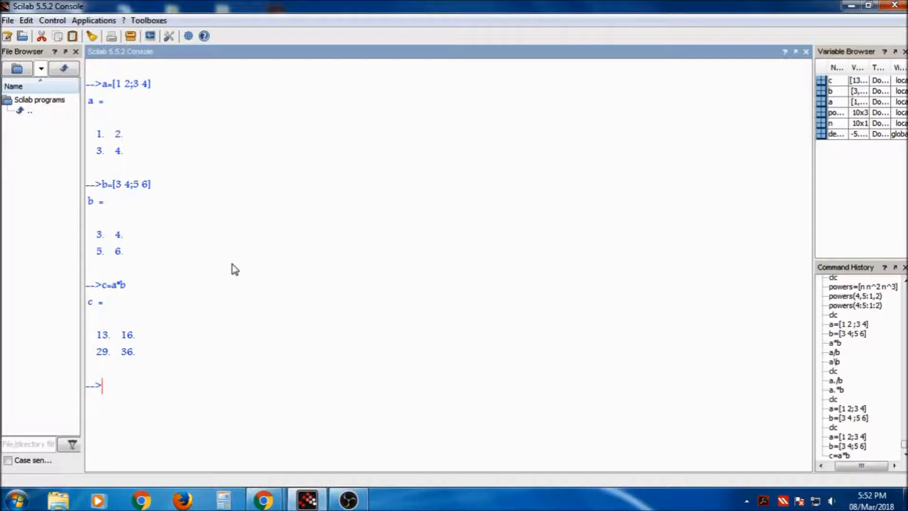
mouse_move(234, 334)
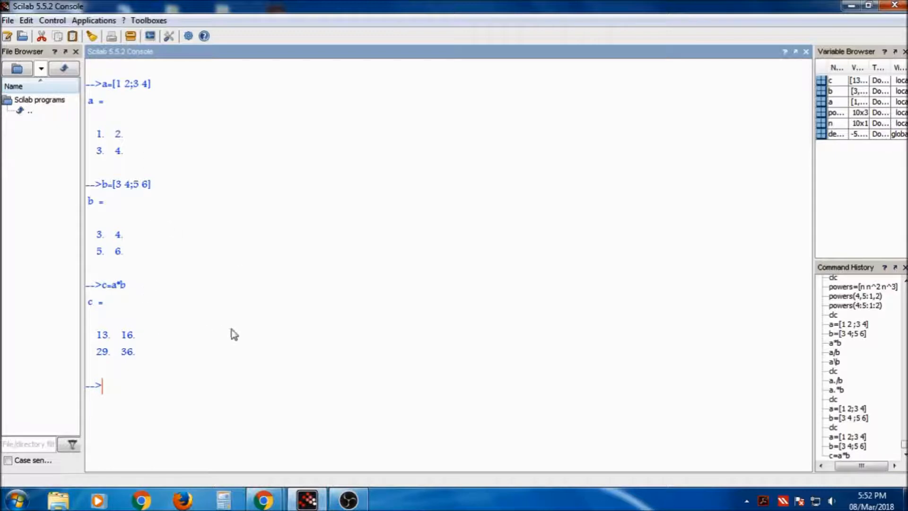
mouse_move(120, 119)
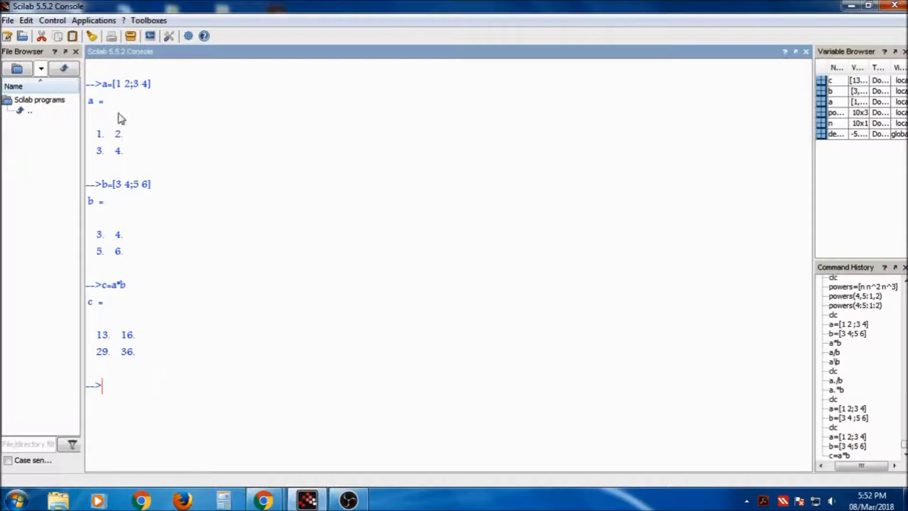
mouse_move(257, 234)
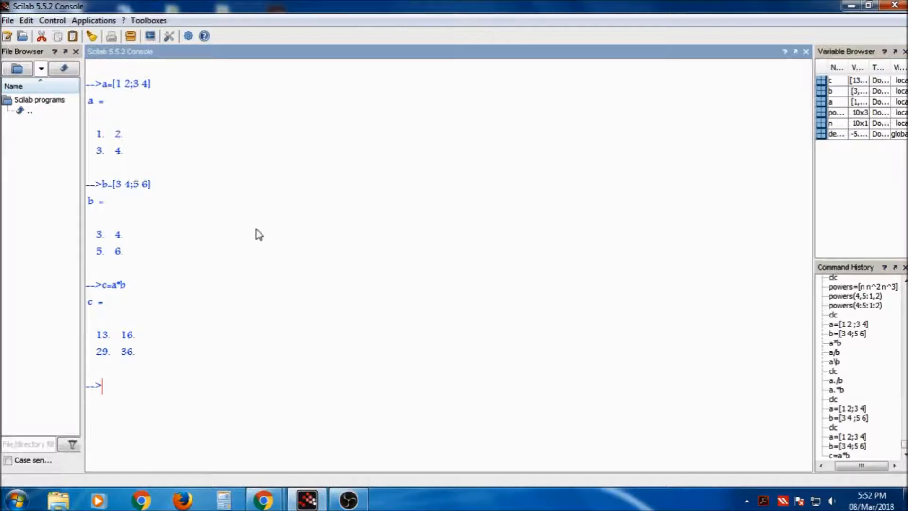
mouse_move(243, 217)
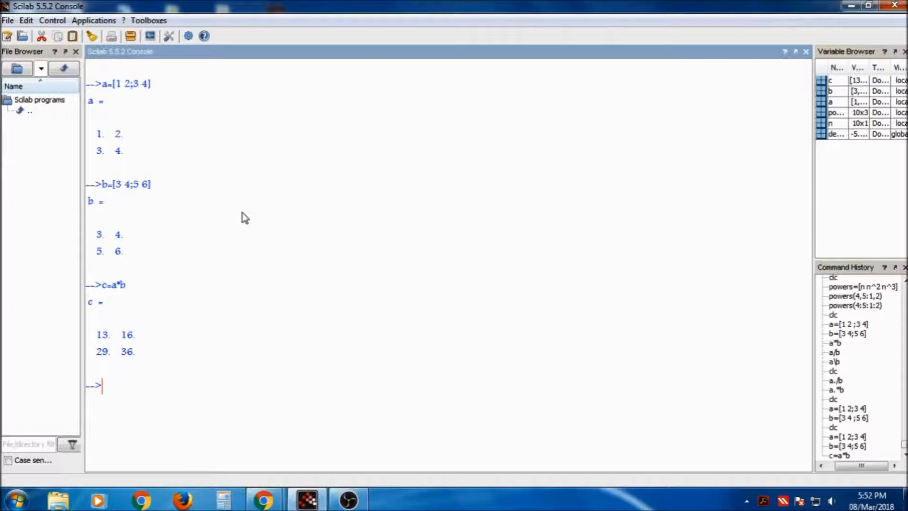
mouse_move(205, 255)
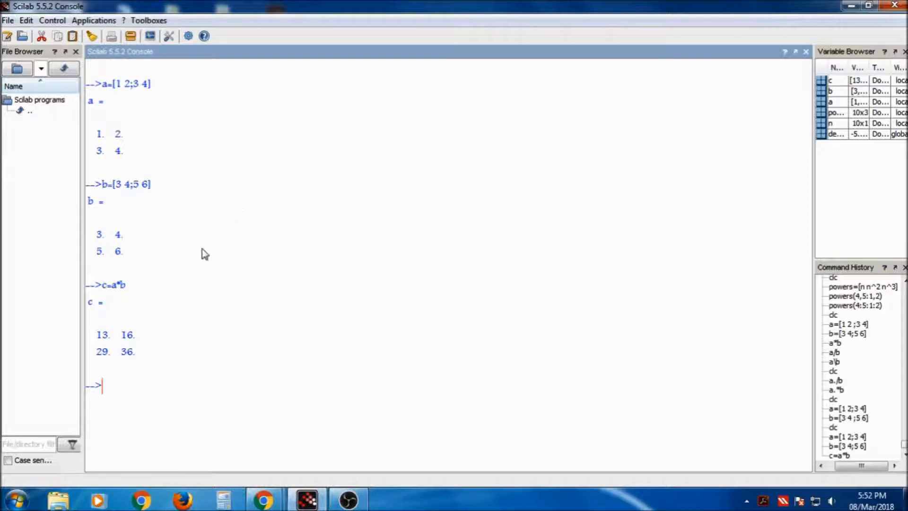
mouse_move(308, 208)
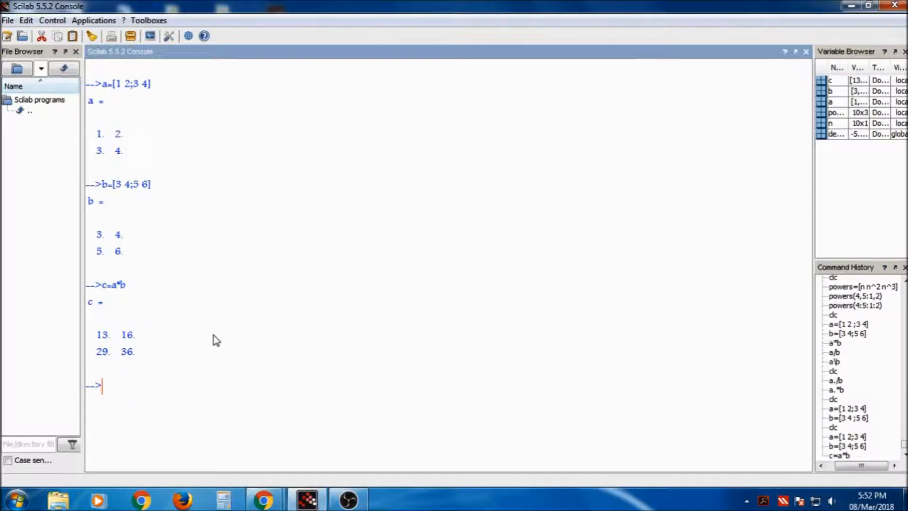
- Clear the console with clc, keeping a, b and c defined
text(cl)
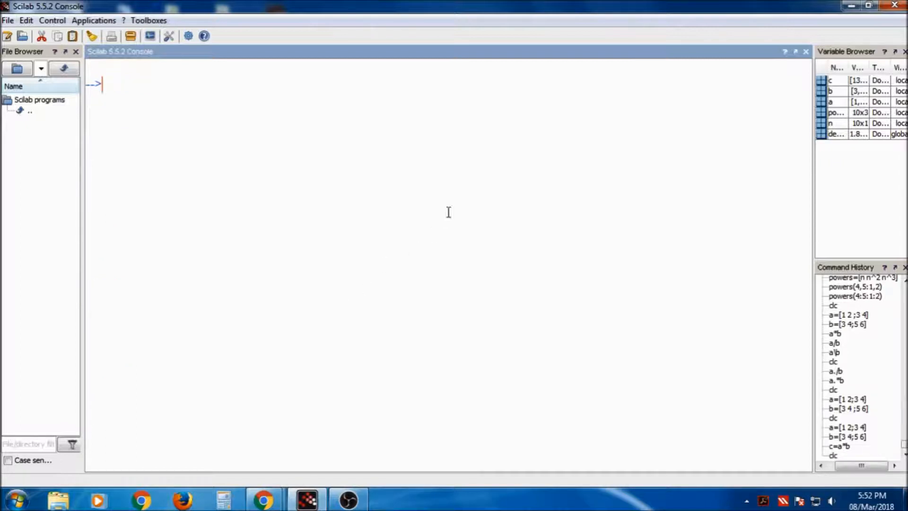
mouse_move(210, 109)
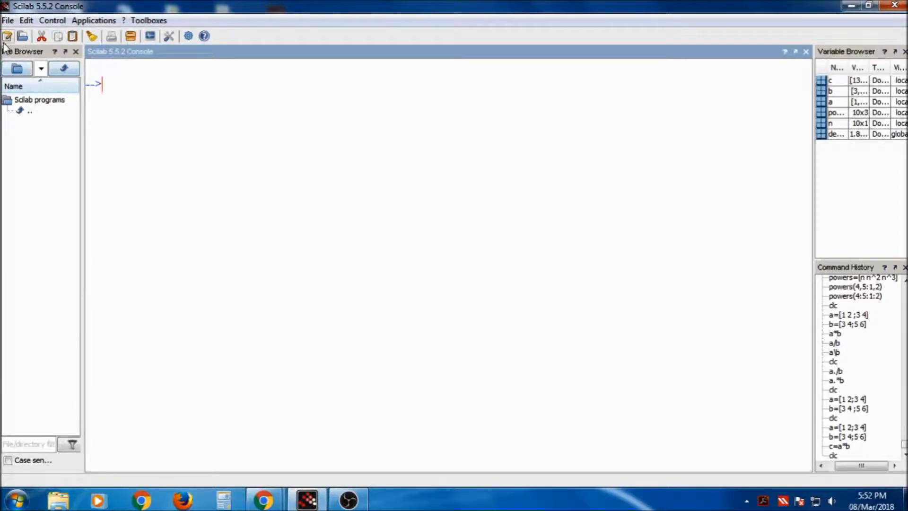
- Launch SciNotes without restoring the old session and save the new script as c.sce
click(7, 36)
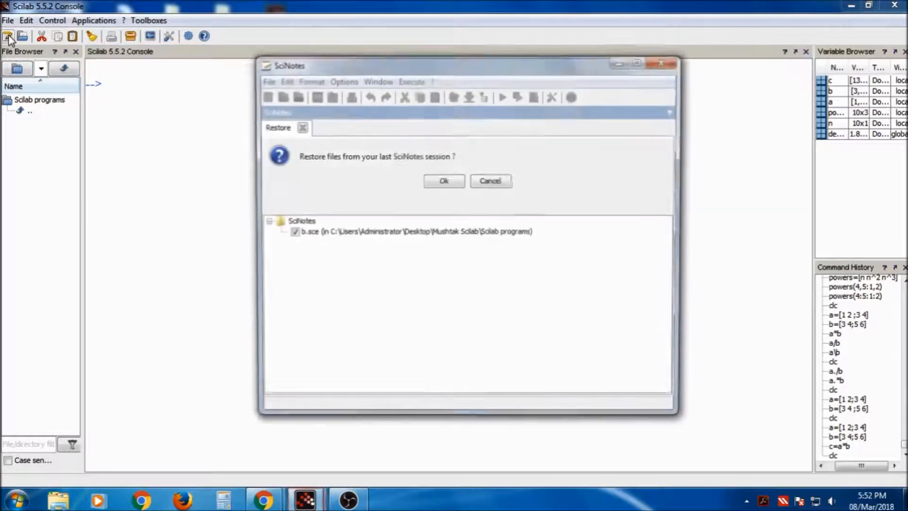
click(489, 180)
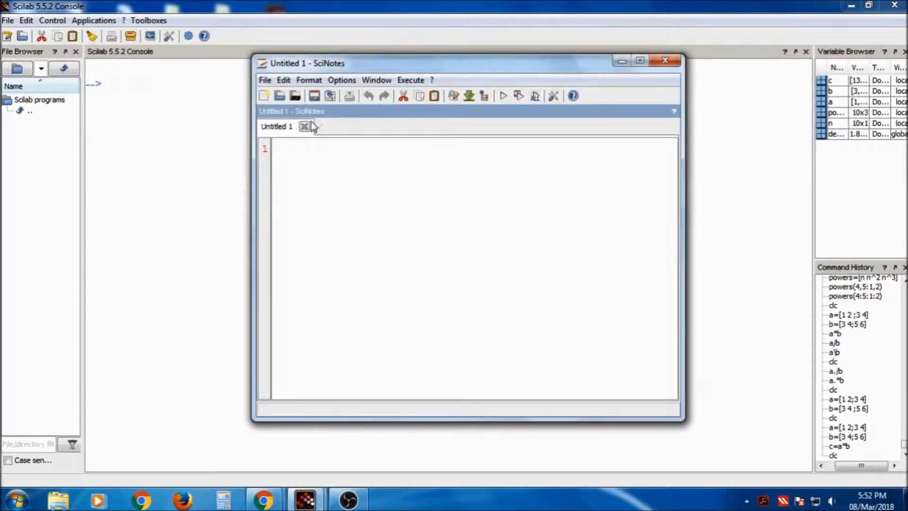
click(265, 79)
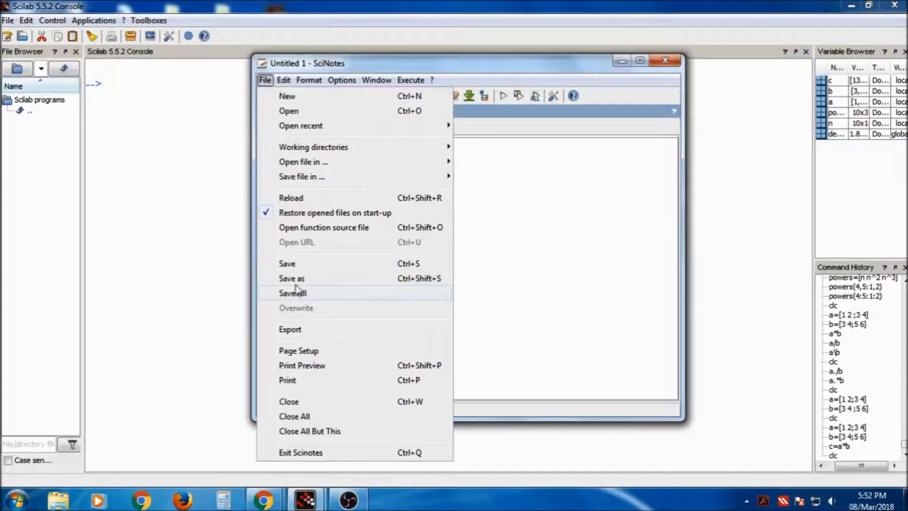
click(293, 278)
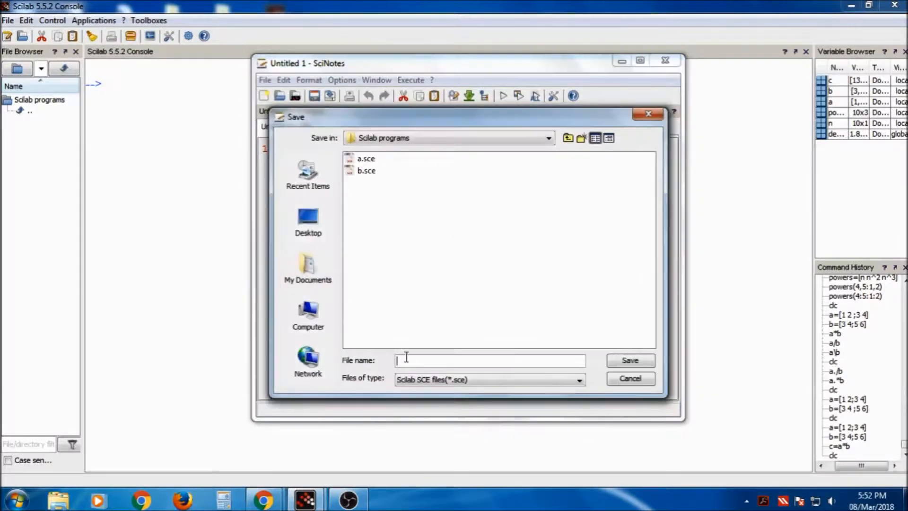
click(630, 359)
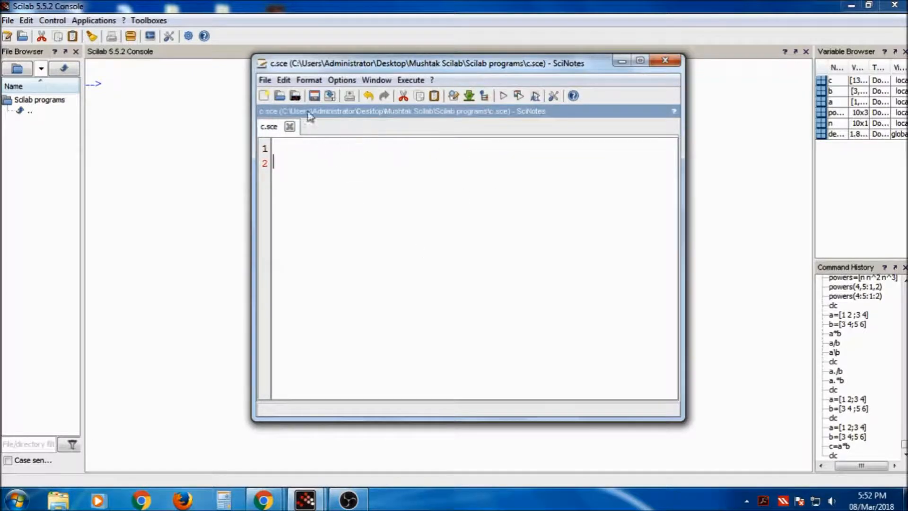
- Write b=[3 4;4 5] and c=a*b into c.sce and save it
drag(423, 63, 370, 74)
text(a=[1 2;3 4];)
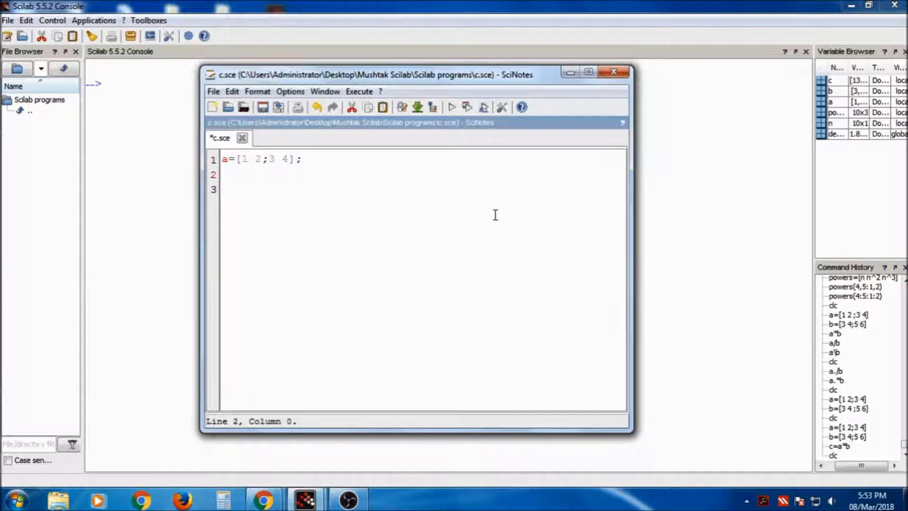
text(b=)
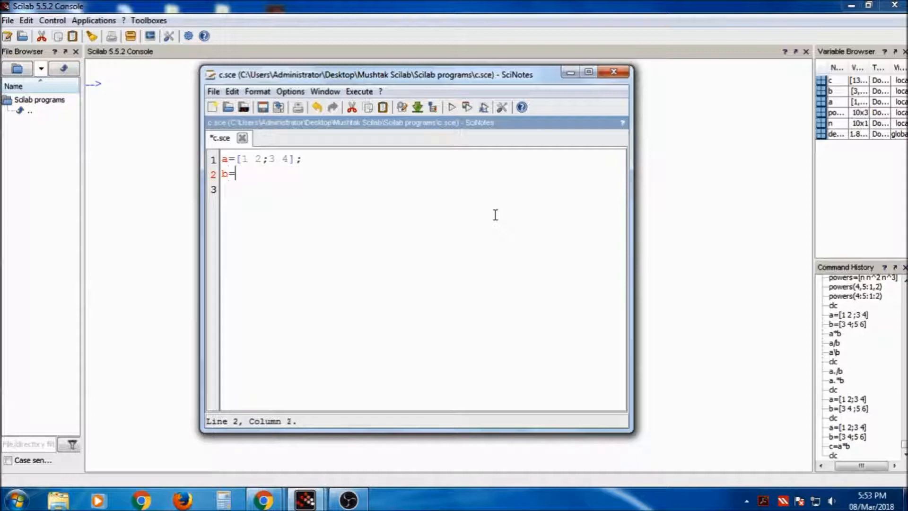
text([3 4;4 5)
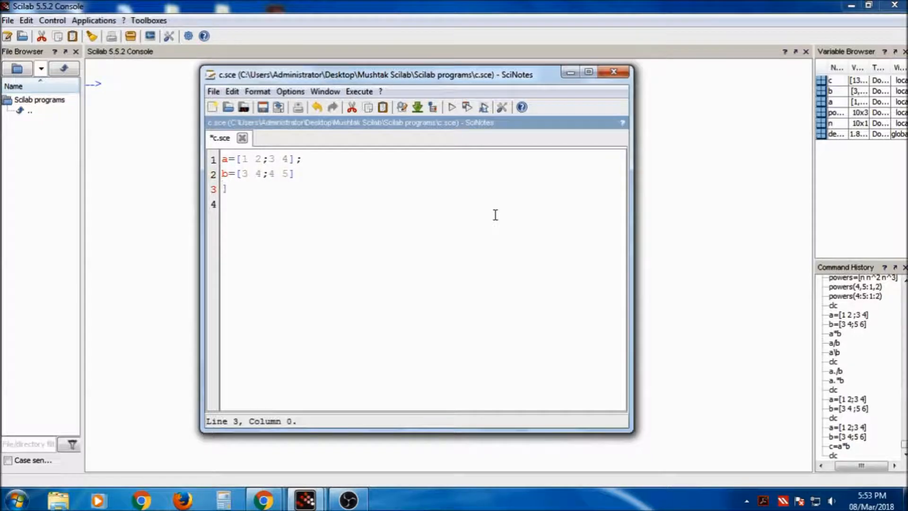
key(Backspace)
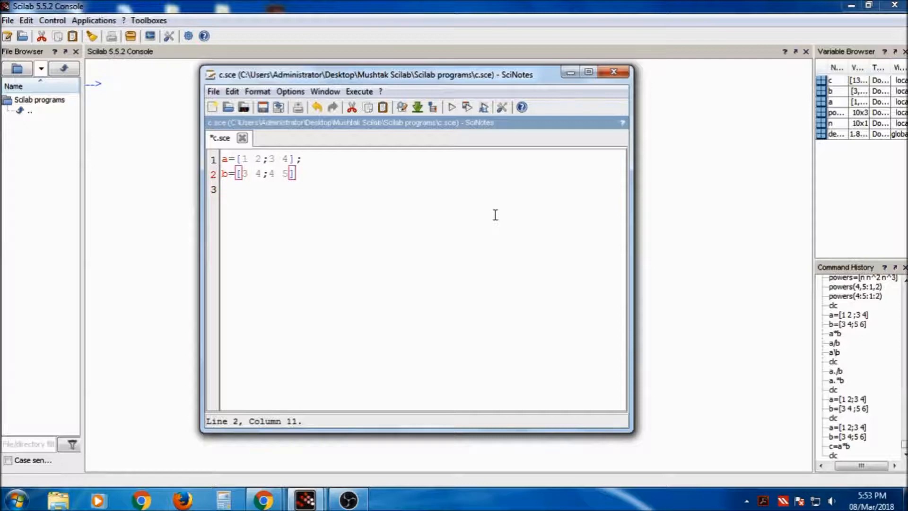
text(c=)
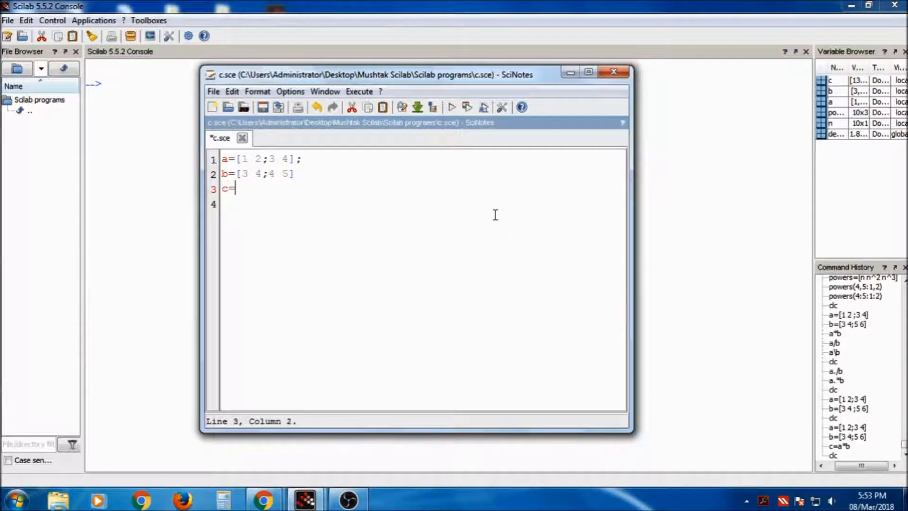
text(a*b)
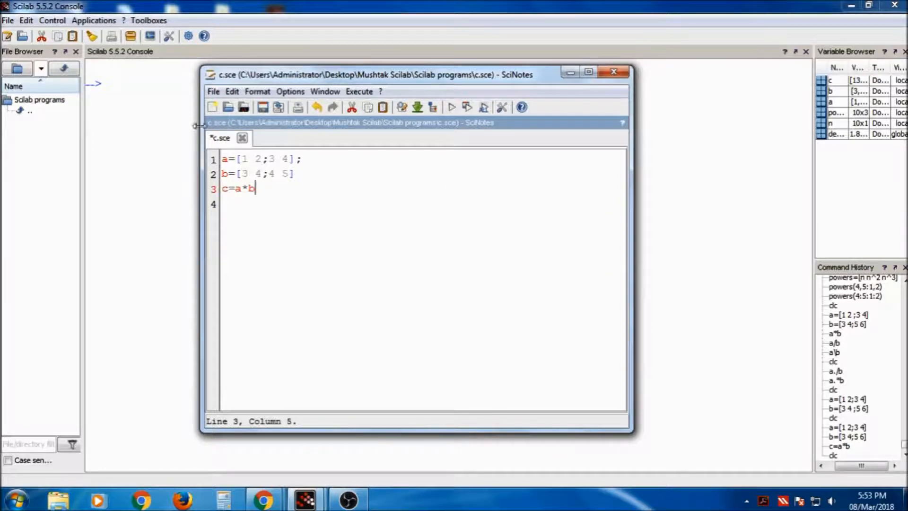
click(212, 91)
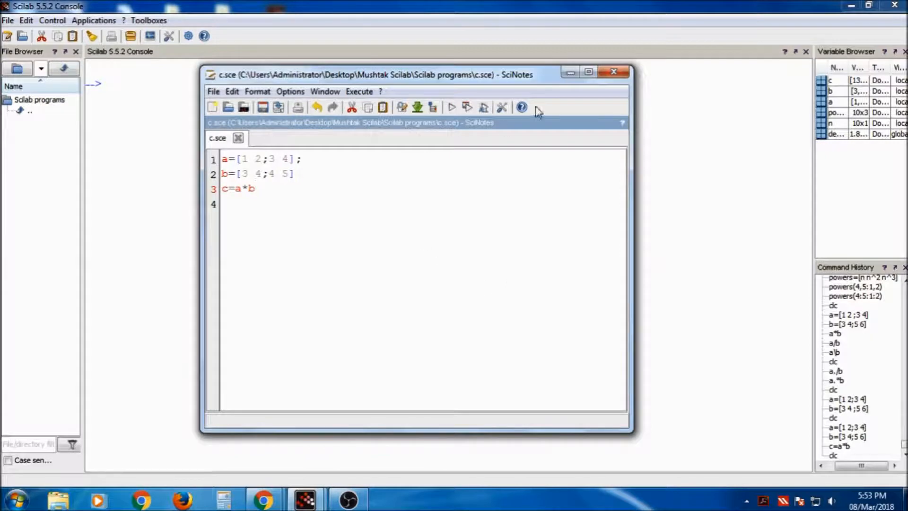
mouse_move(499, 80)
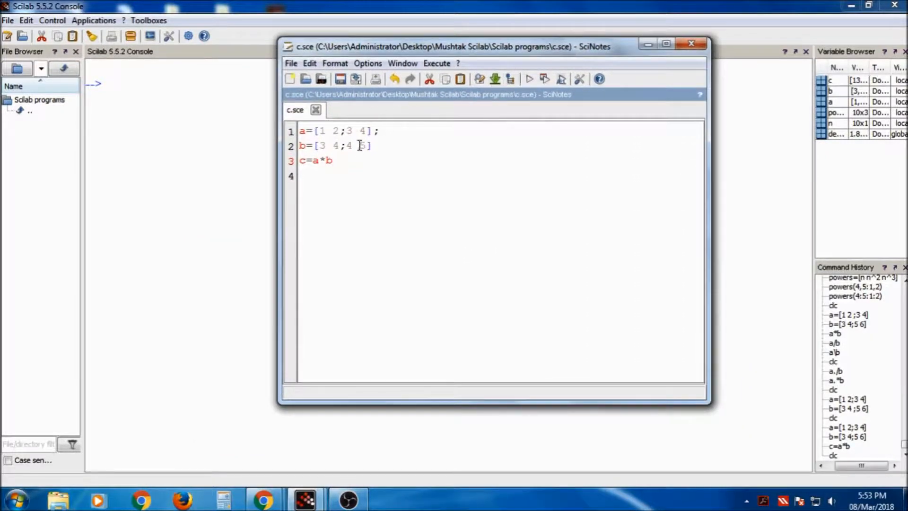
- Change b's first entry from 3 to 5, making b=[5 4;4 5], and save again
click(327, 146)
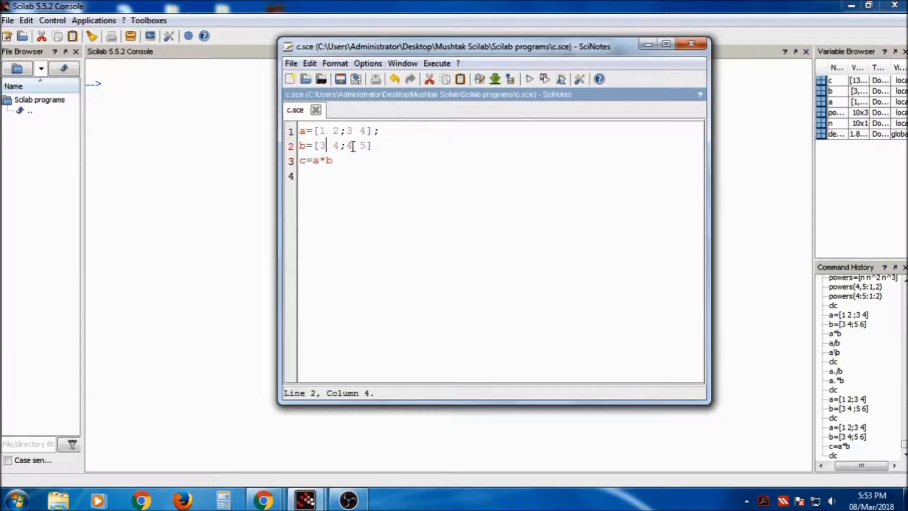
key(Backspace)
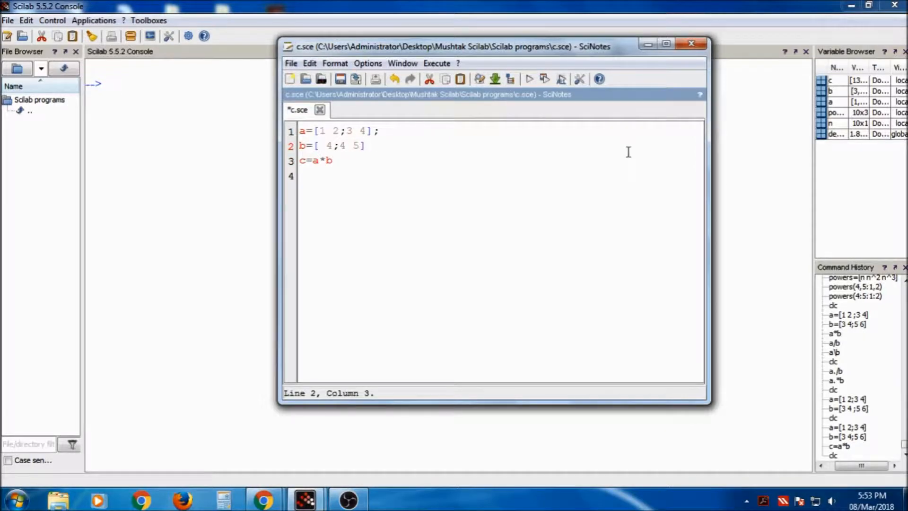
text(5)
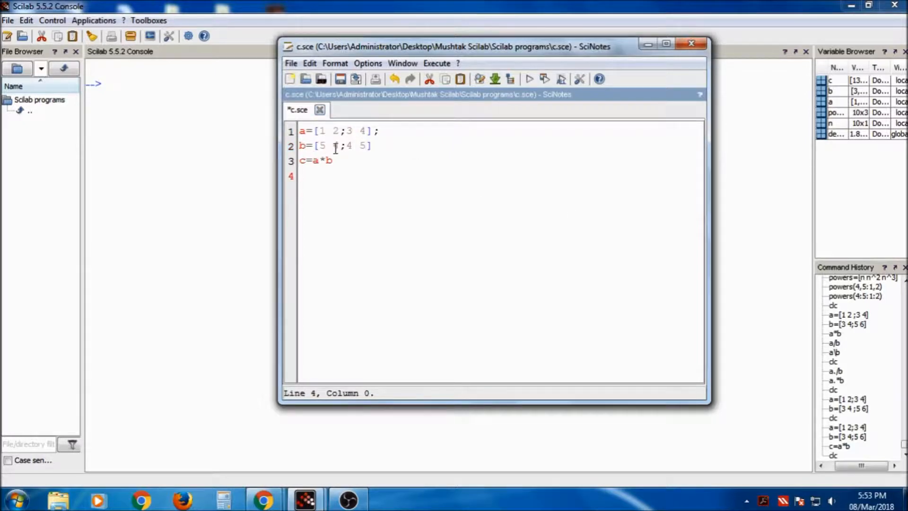
click(290, 63)
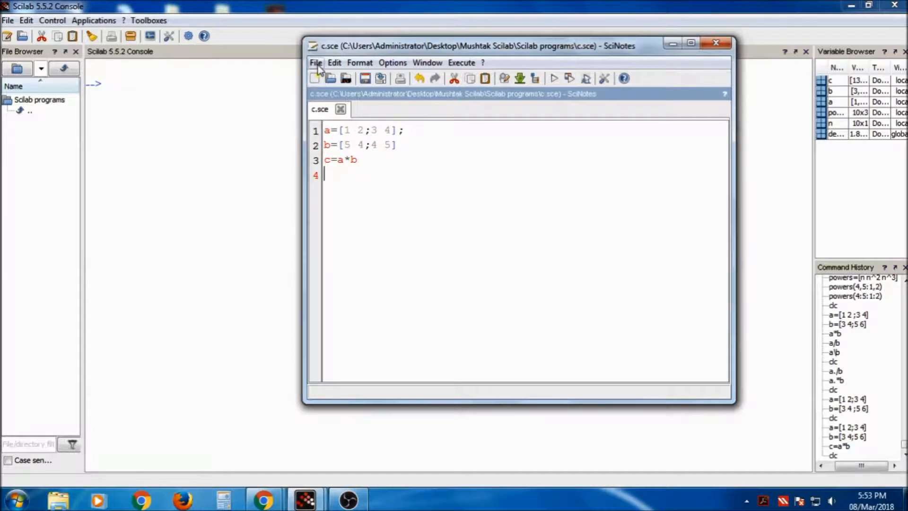
click(316, 62)
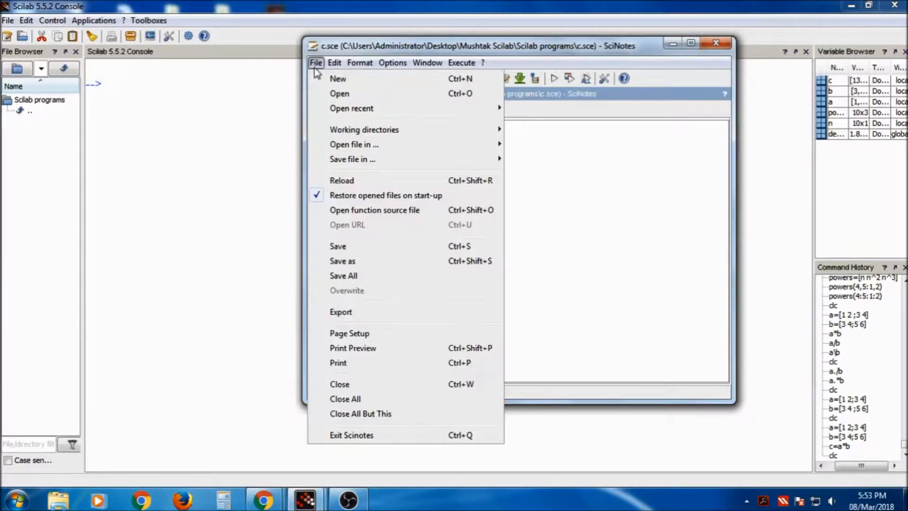
mouse_move(352, 107)
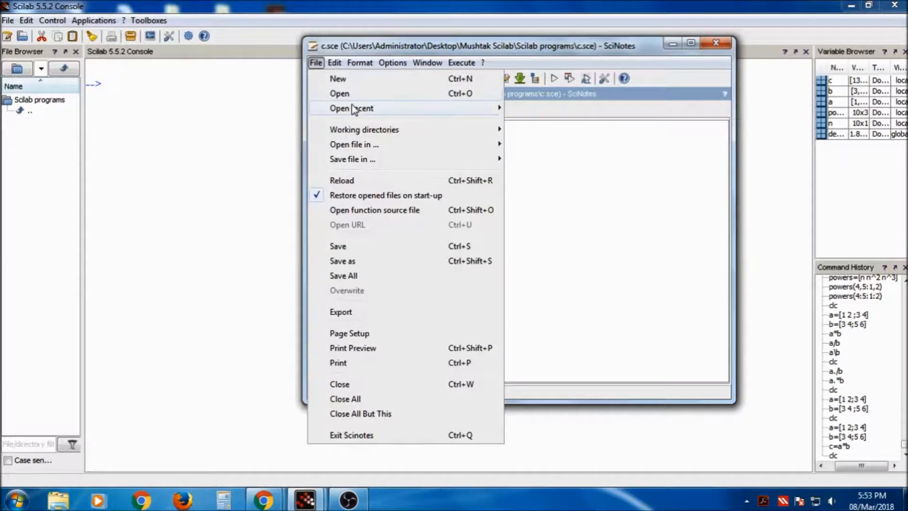
mouse_move(351, 108)
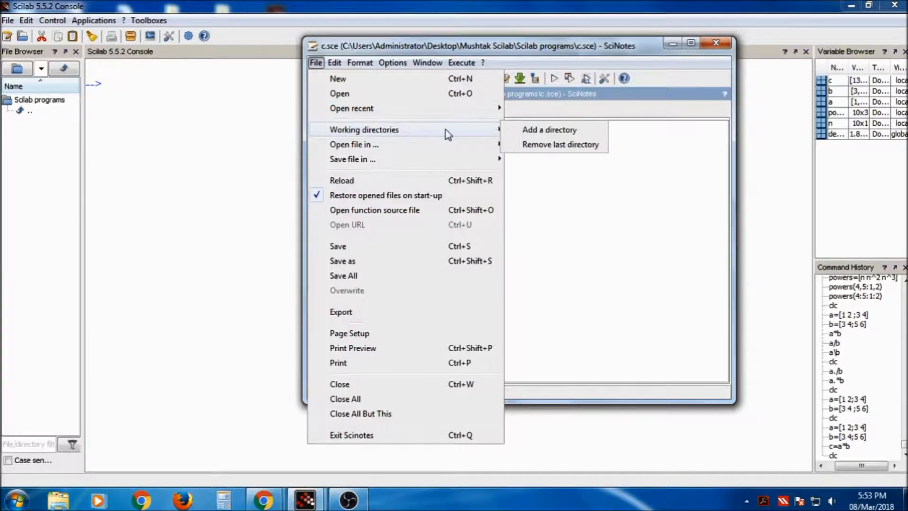
mouse_move(405, 161)
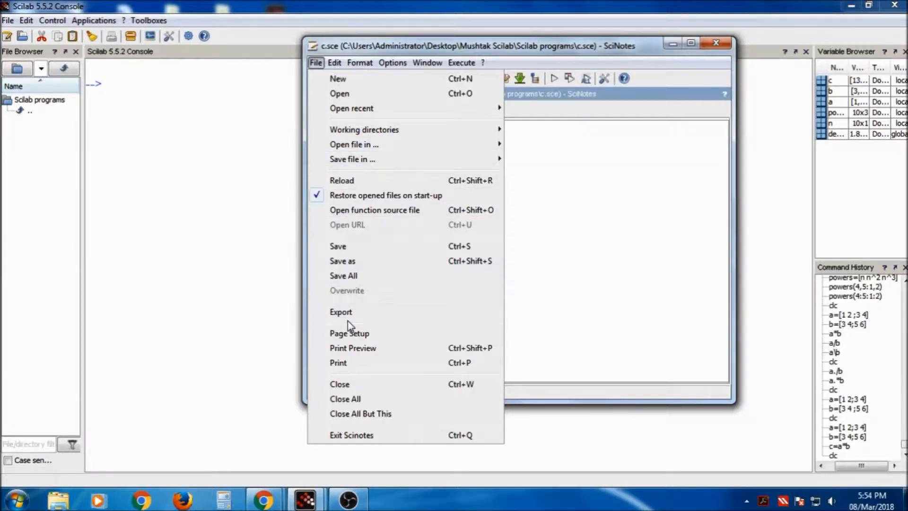
click(334, 62)
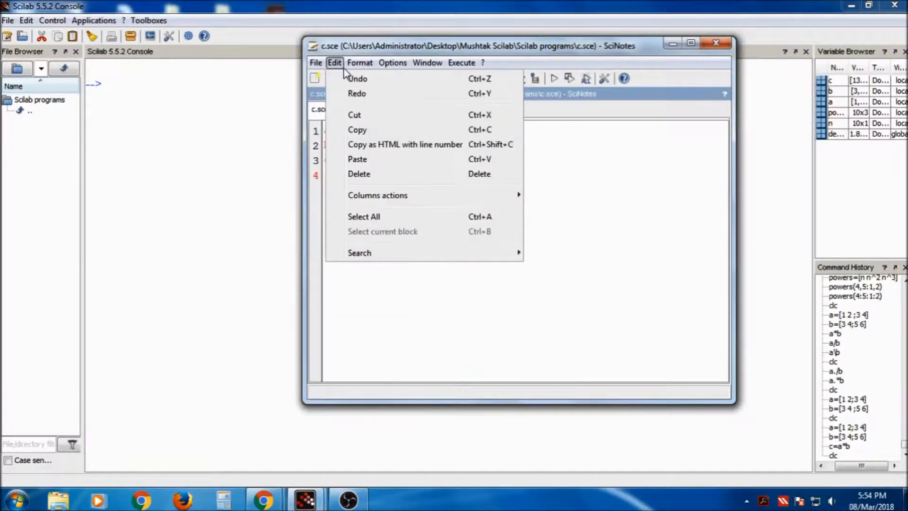
click(360, 62)
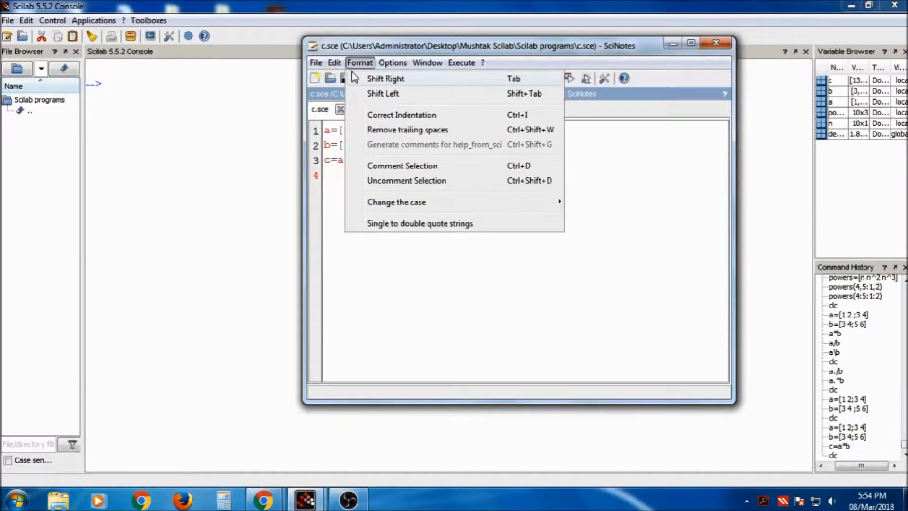
click(334, 62)
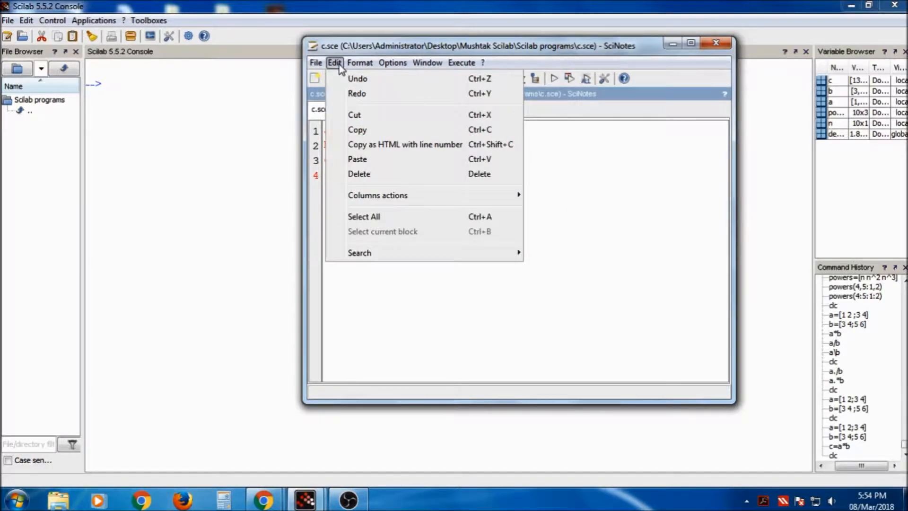
mouse_move(358, 159)
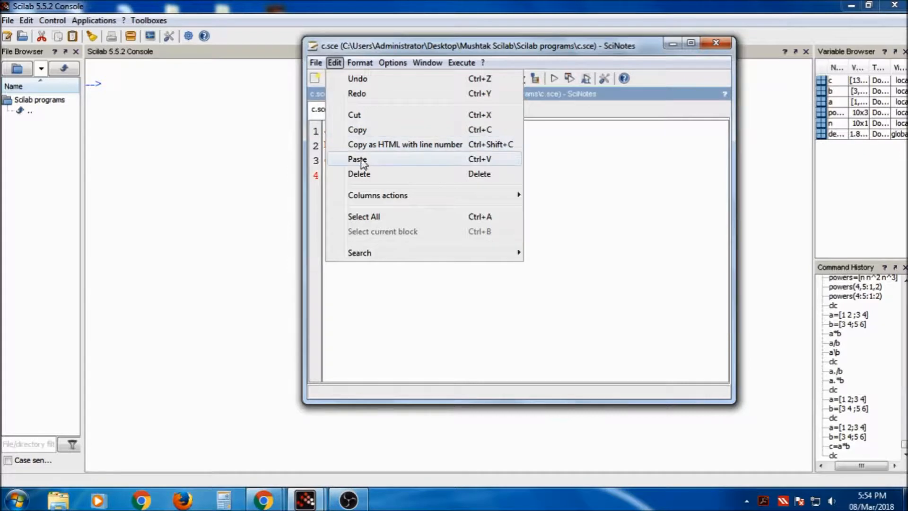
click(360, 62)
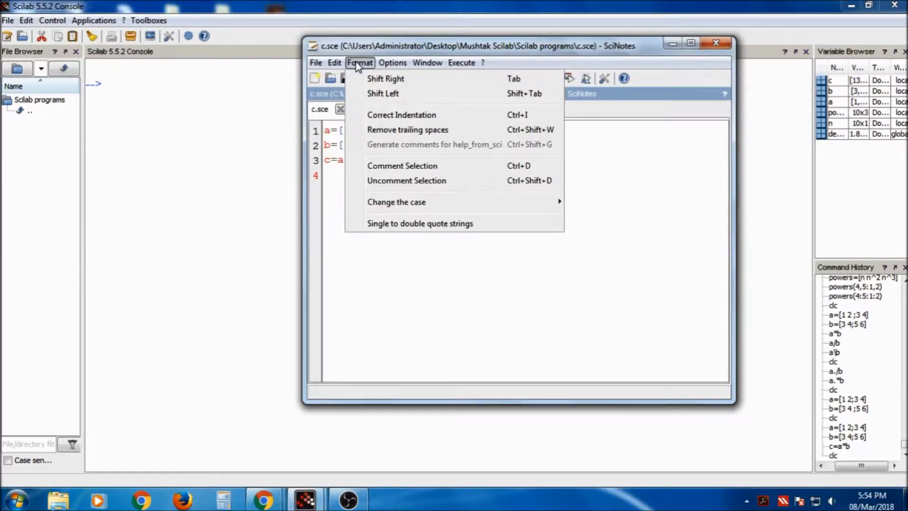
click(392, 62)
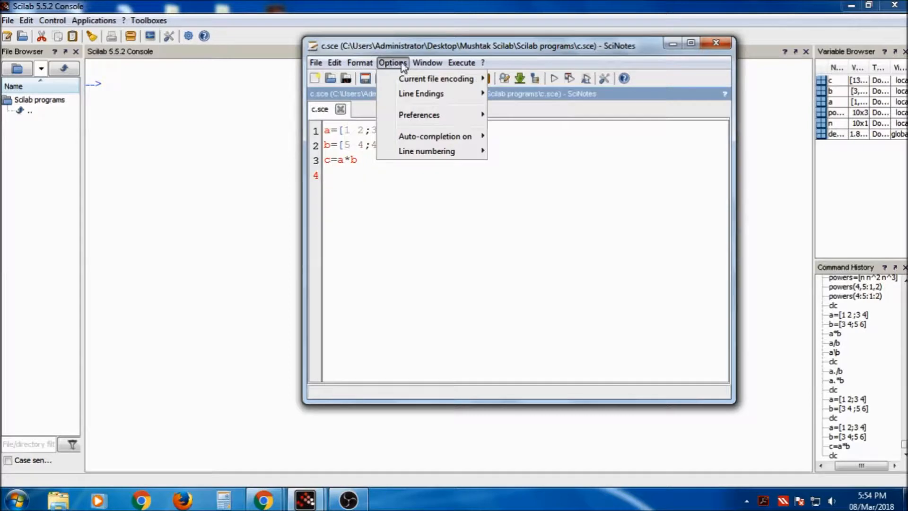
click(462, 62)
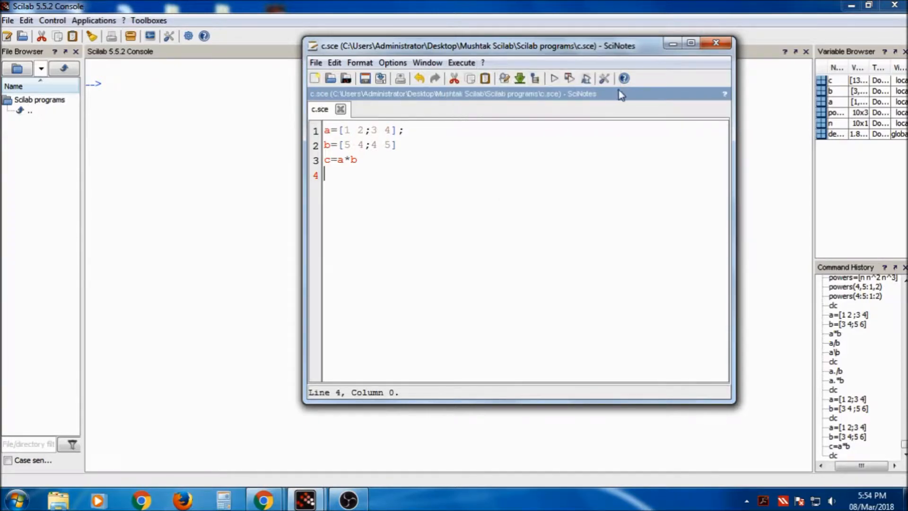
mouse_move(315, 79)
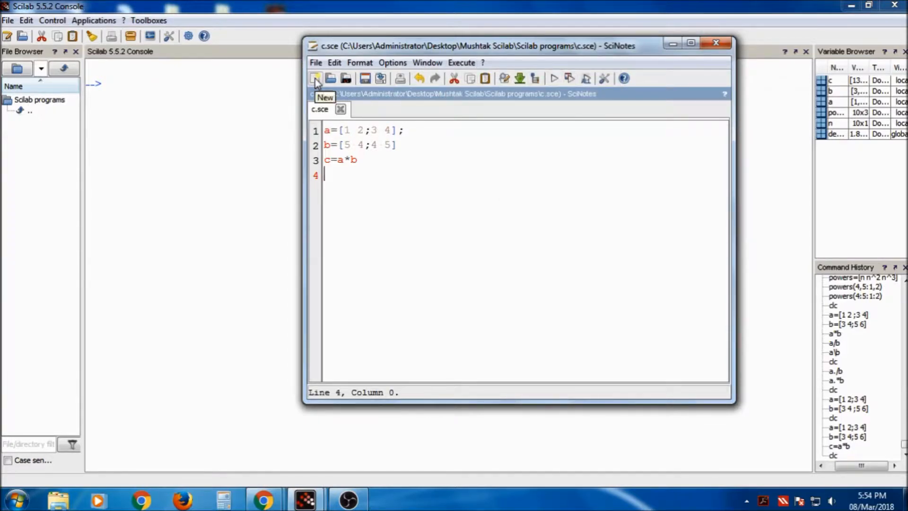
mouse_move(331, 78)
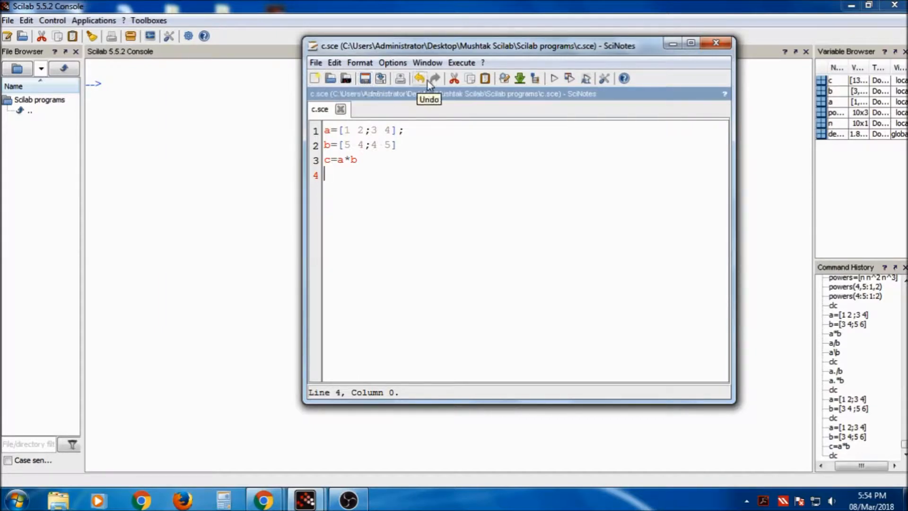
mouse_move(455, 78)
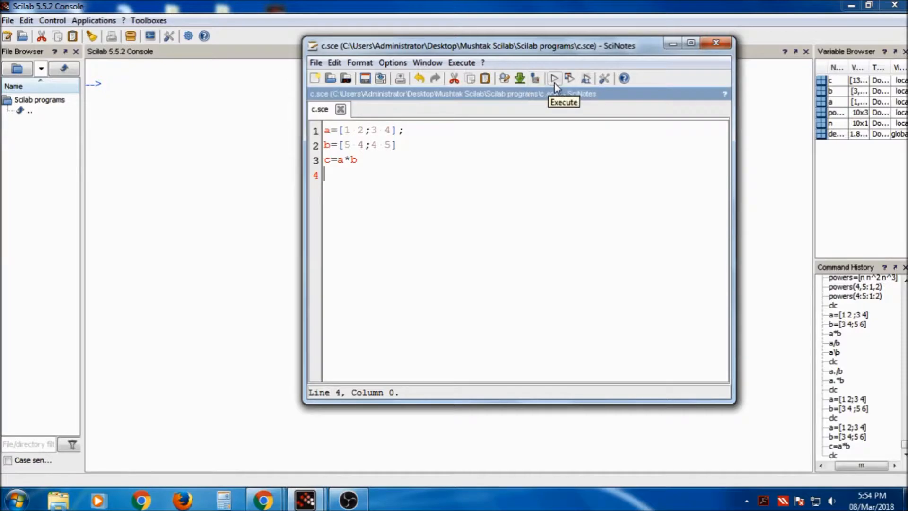
mouse_move(570, 79)
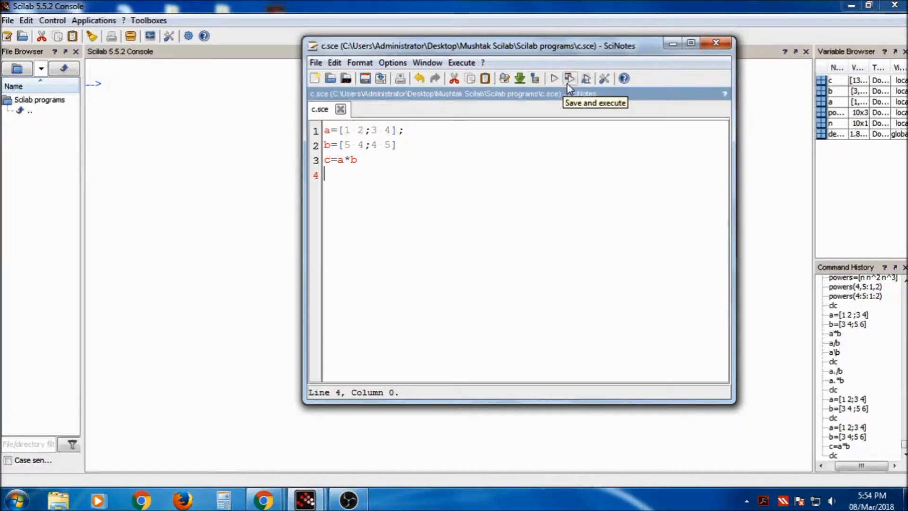
mouse_move(584, 81)
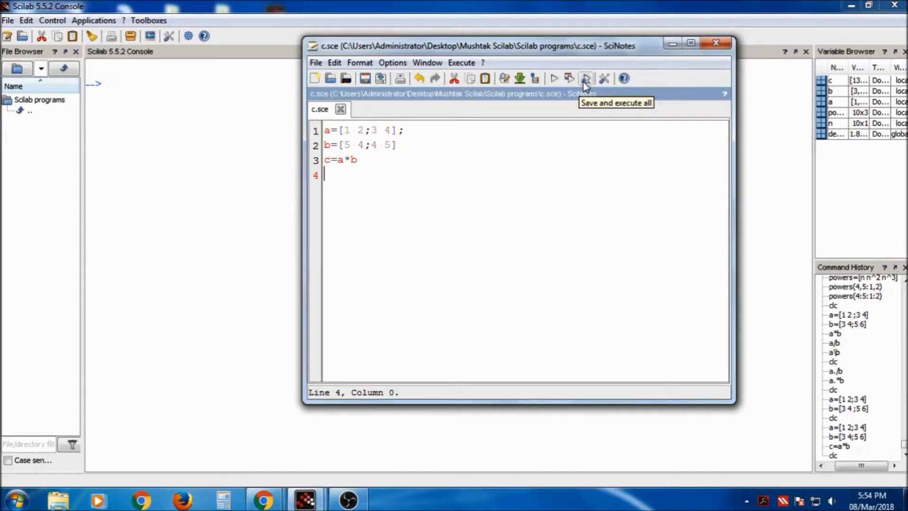
- Execute c.sce and view c = [13 14;31 32] in the Variable Editor, then dismiss it
click(584, 79)
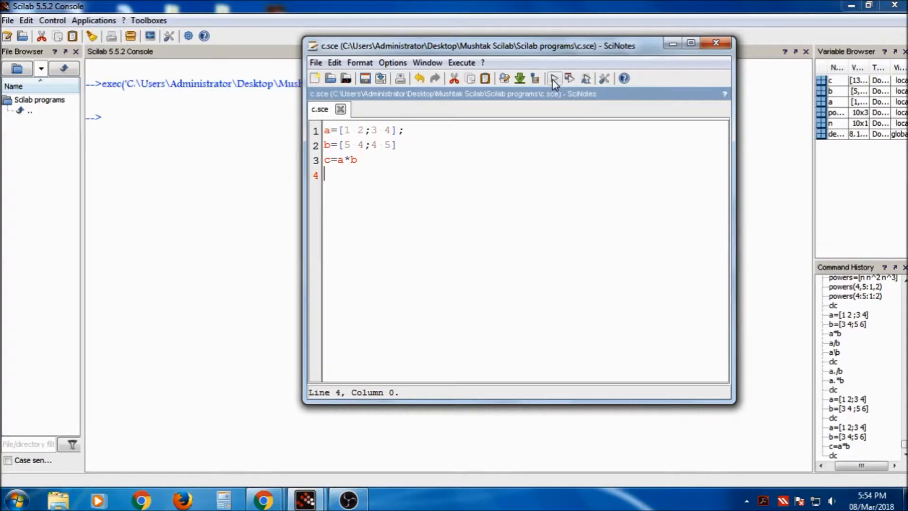
click(552, 78)
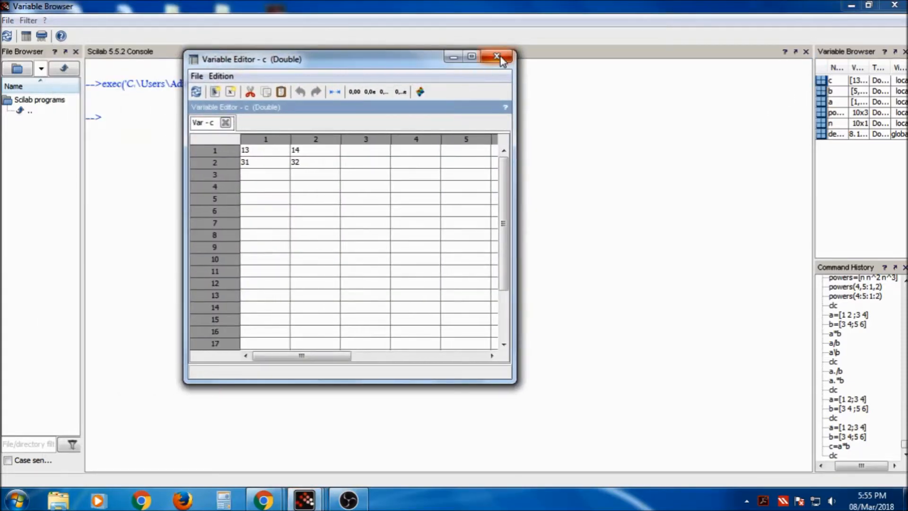
click(496, 56)
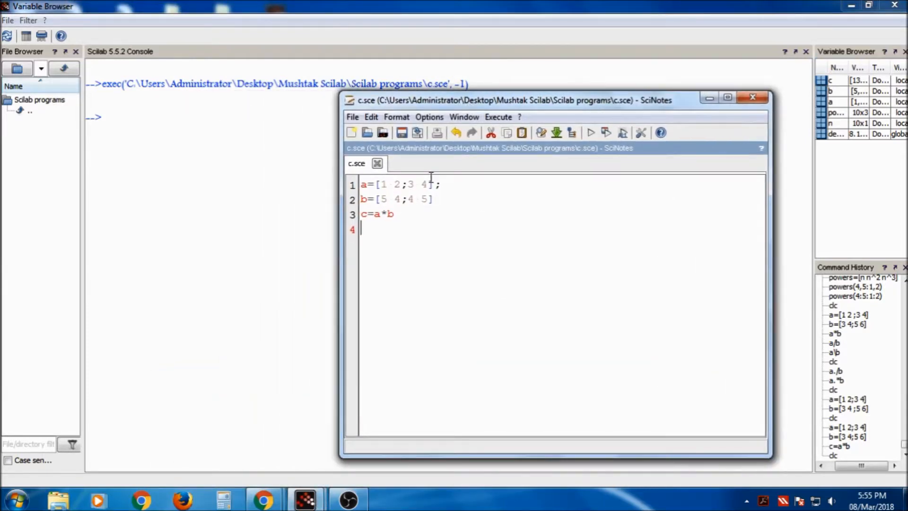
- Execute c.sce with echo so the console lists b=[5 4;4 5] and c=[13 14;31 32]
click(497, 117)
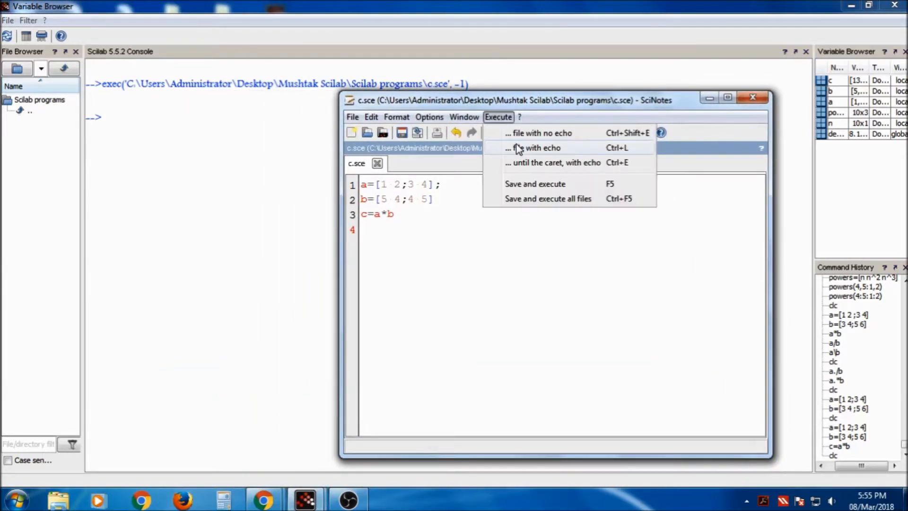
click(538, 148)
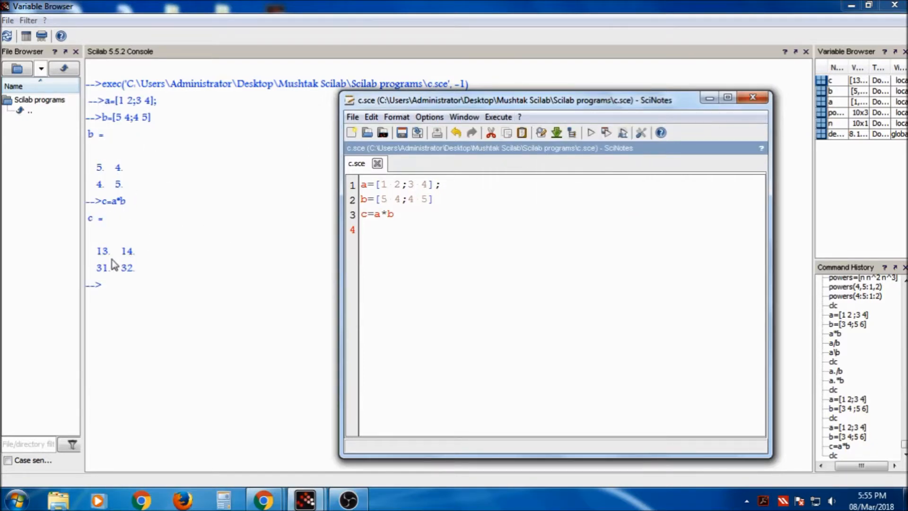
drag(510, 100, 578, 96)
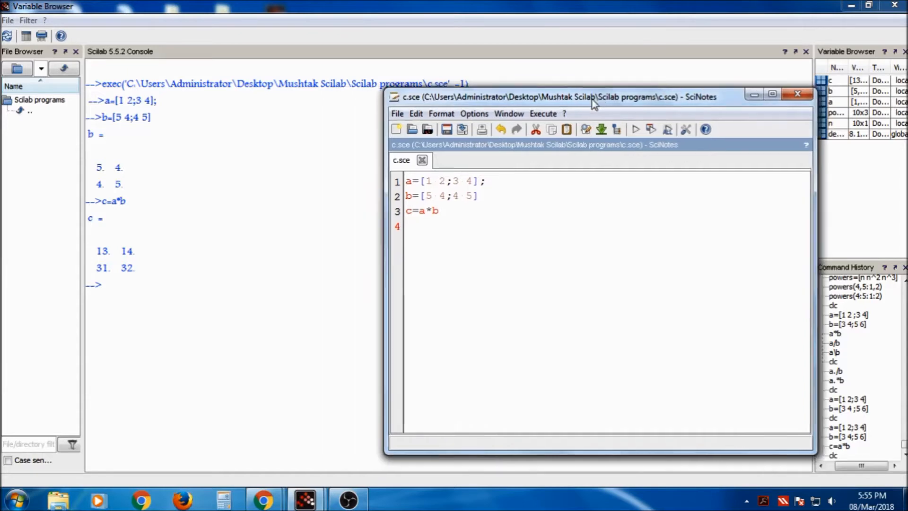
drag(584, 97, 480, 66)
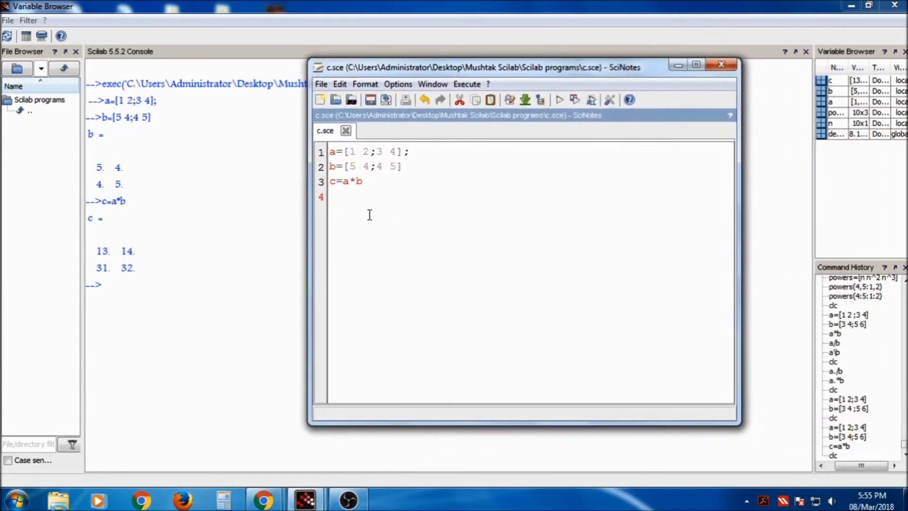
click(322, 84)
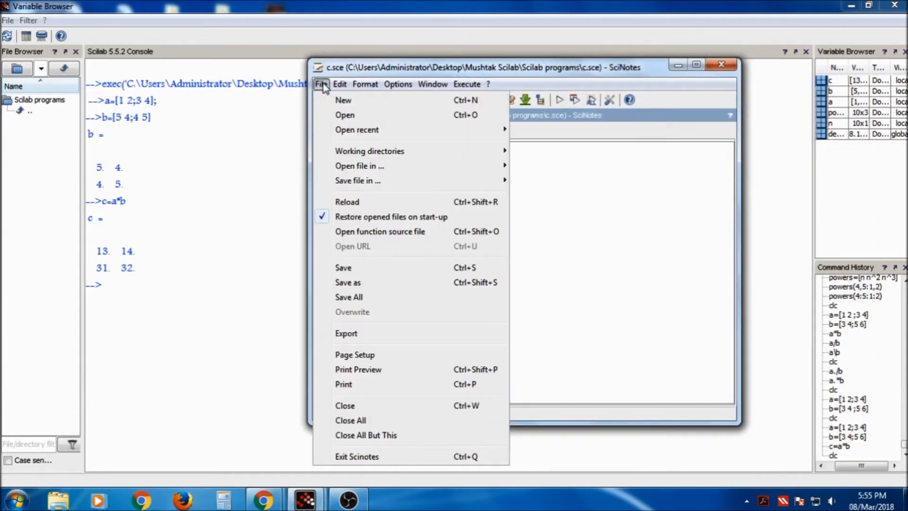